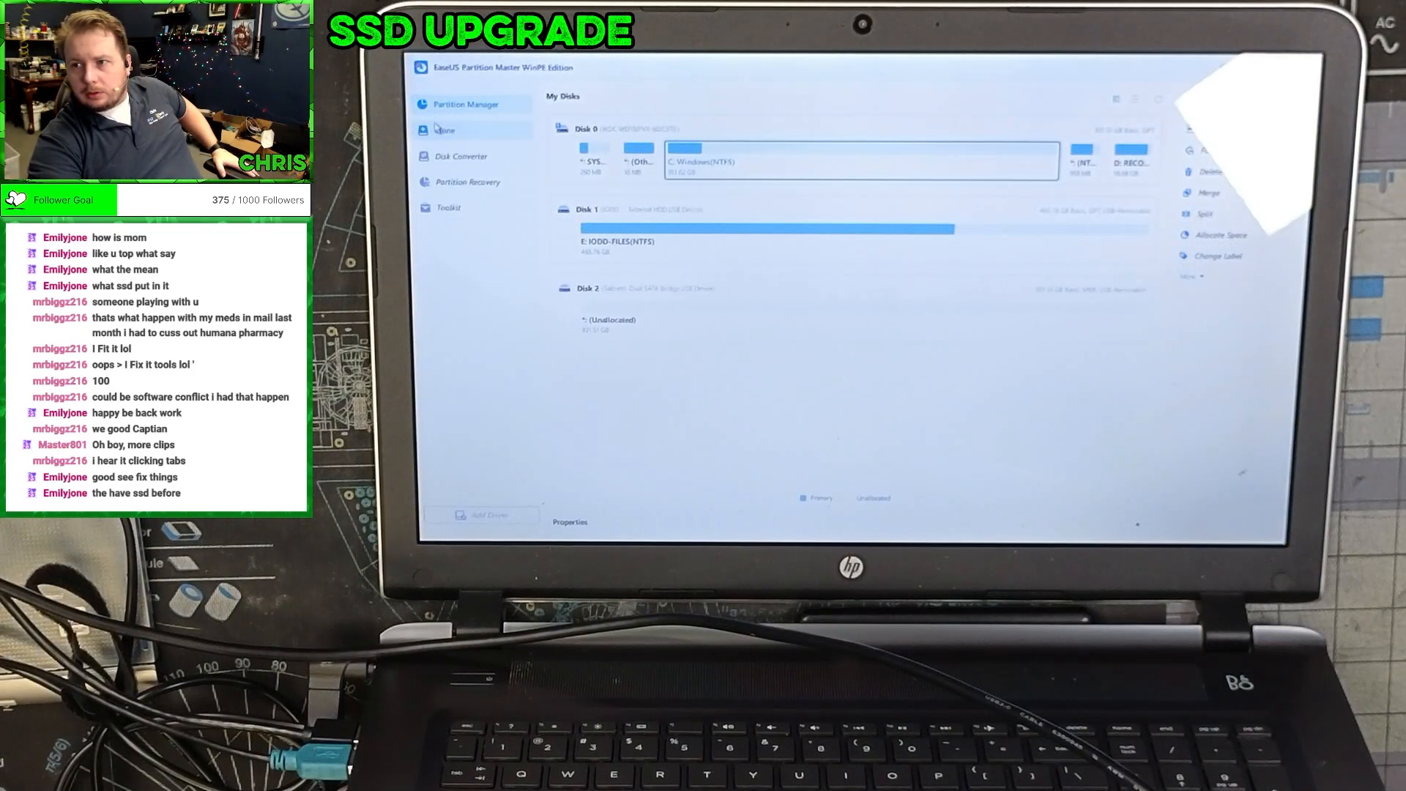
Step: Migrate the Windows OS from Disk 0 to unallocated Disk 2 with Autofit layout and start
left_click(445, 130)
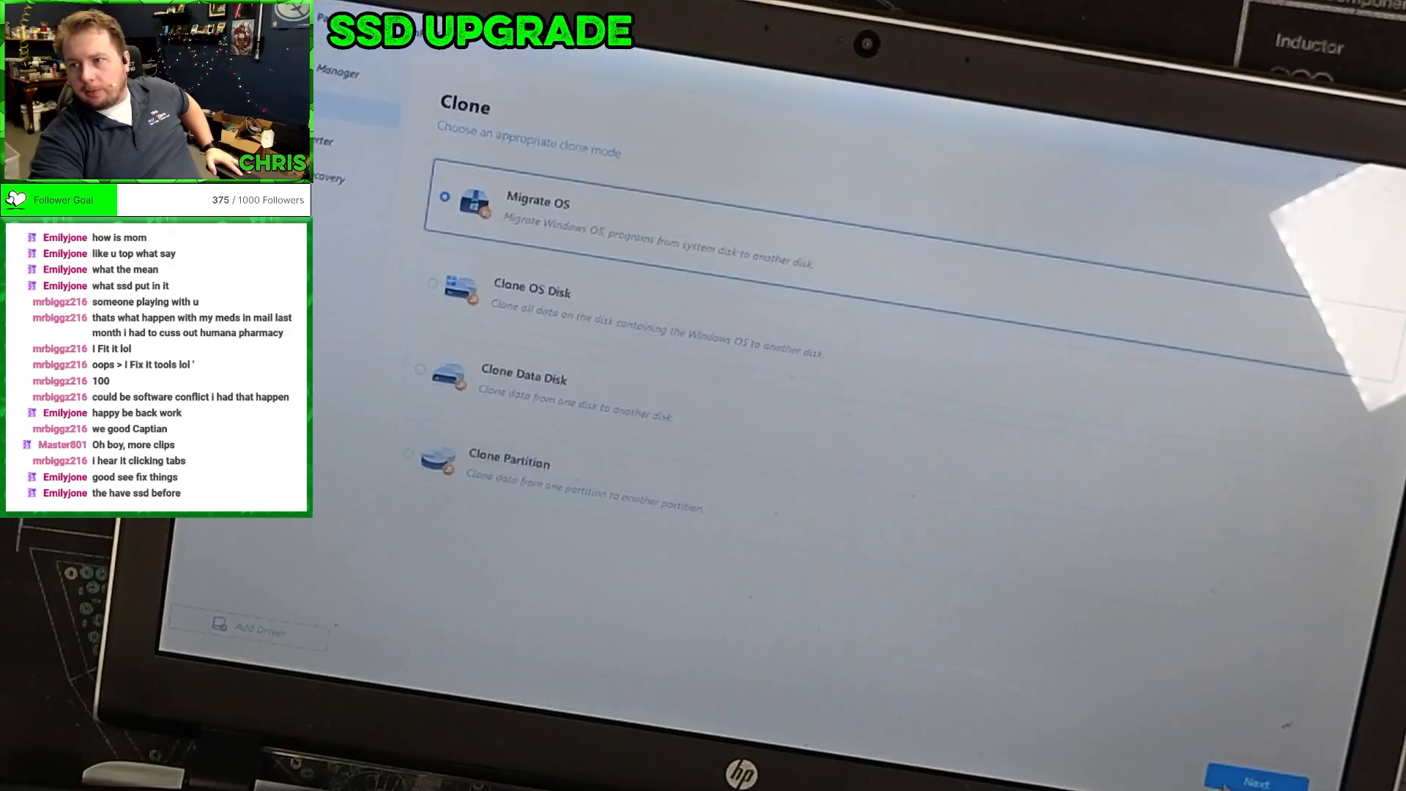
left_click(1245, 777)
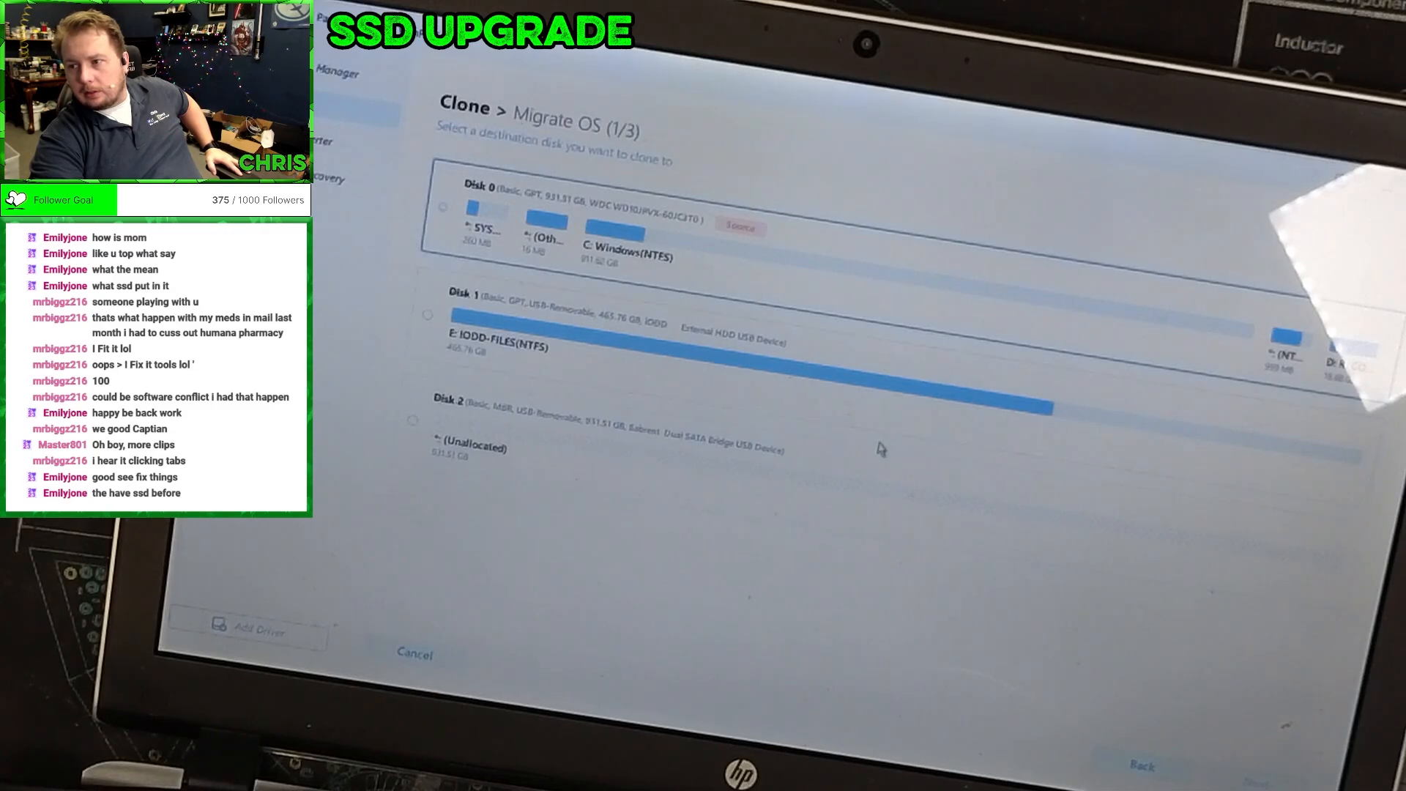
left_click(413, 420)
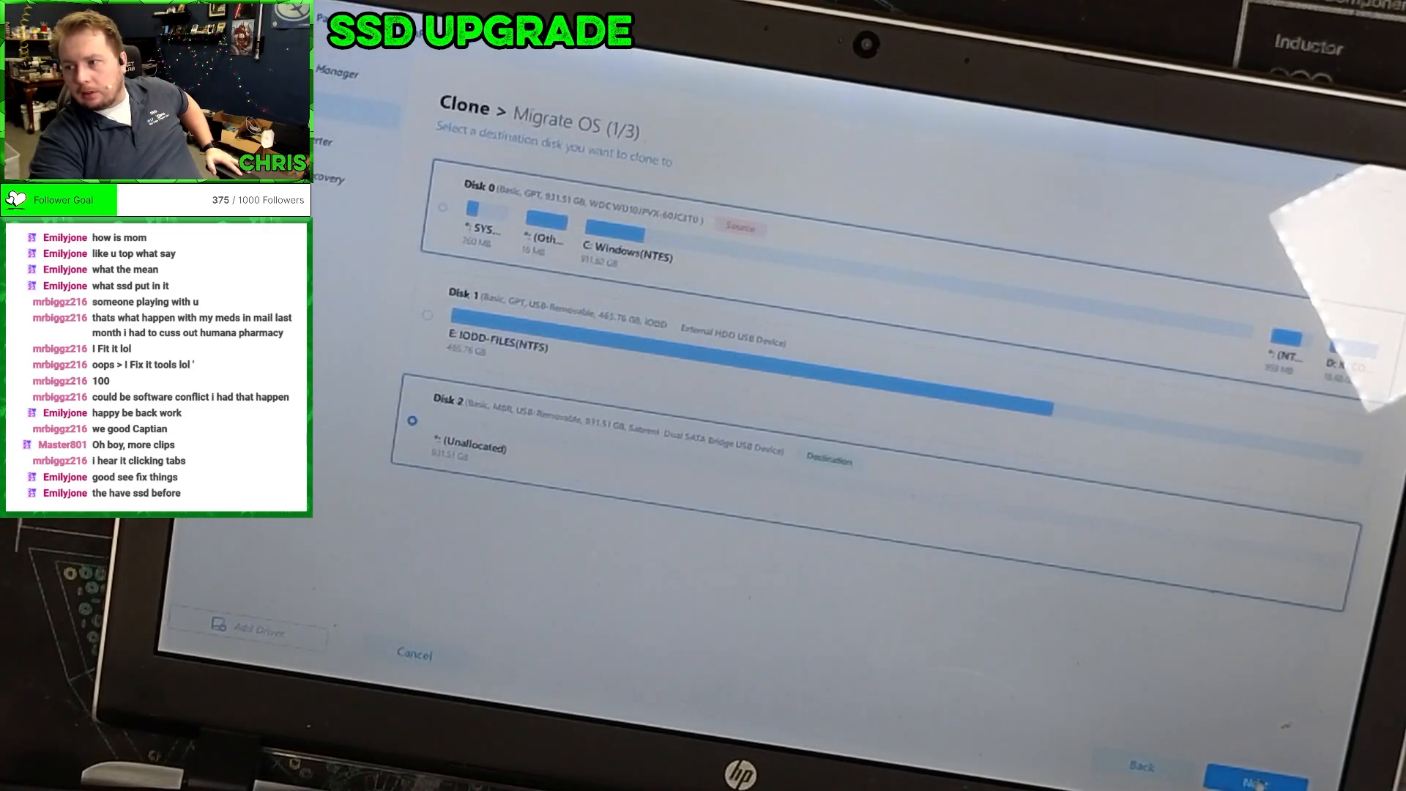
left_click(1264, 772)
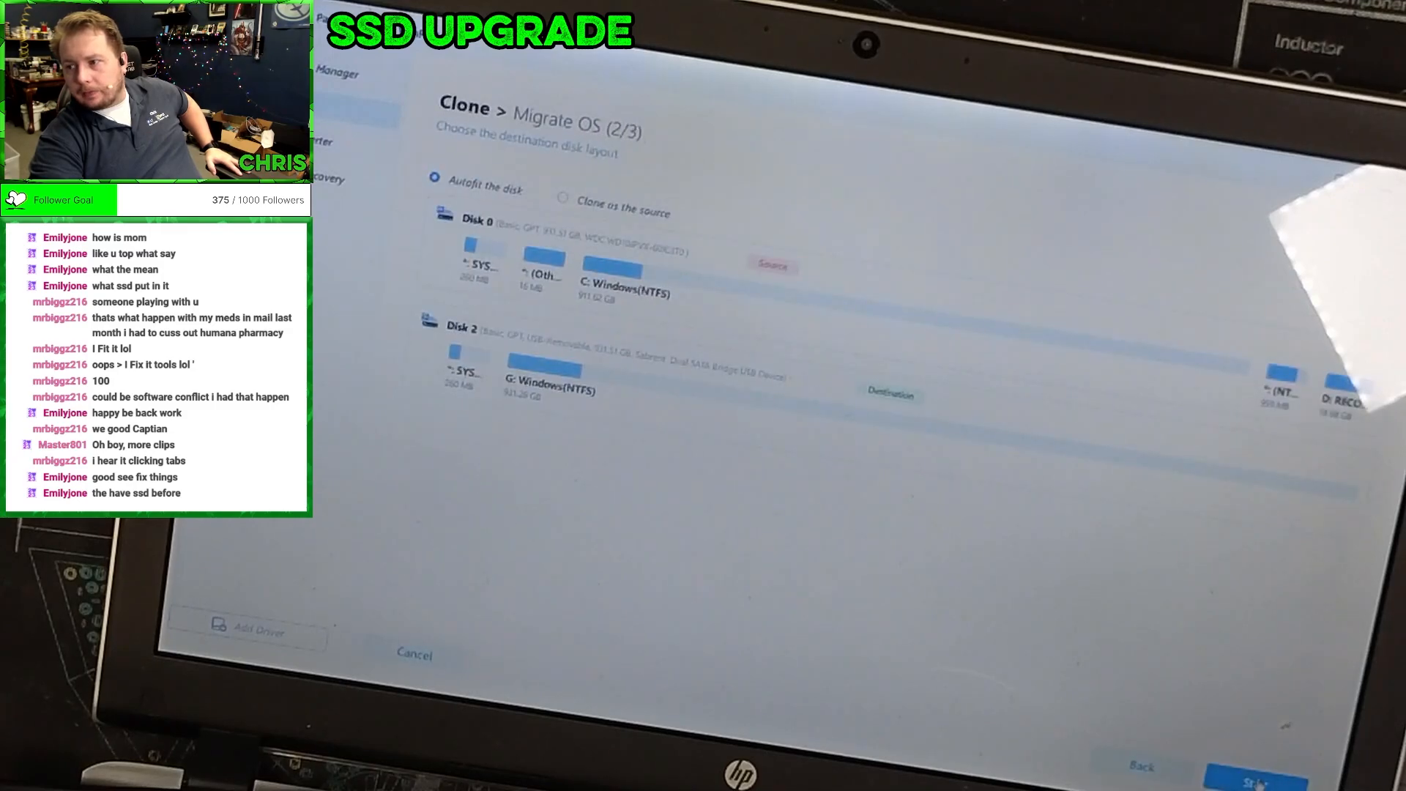
left_click(1265, 772)
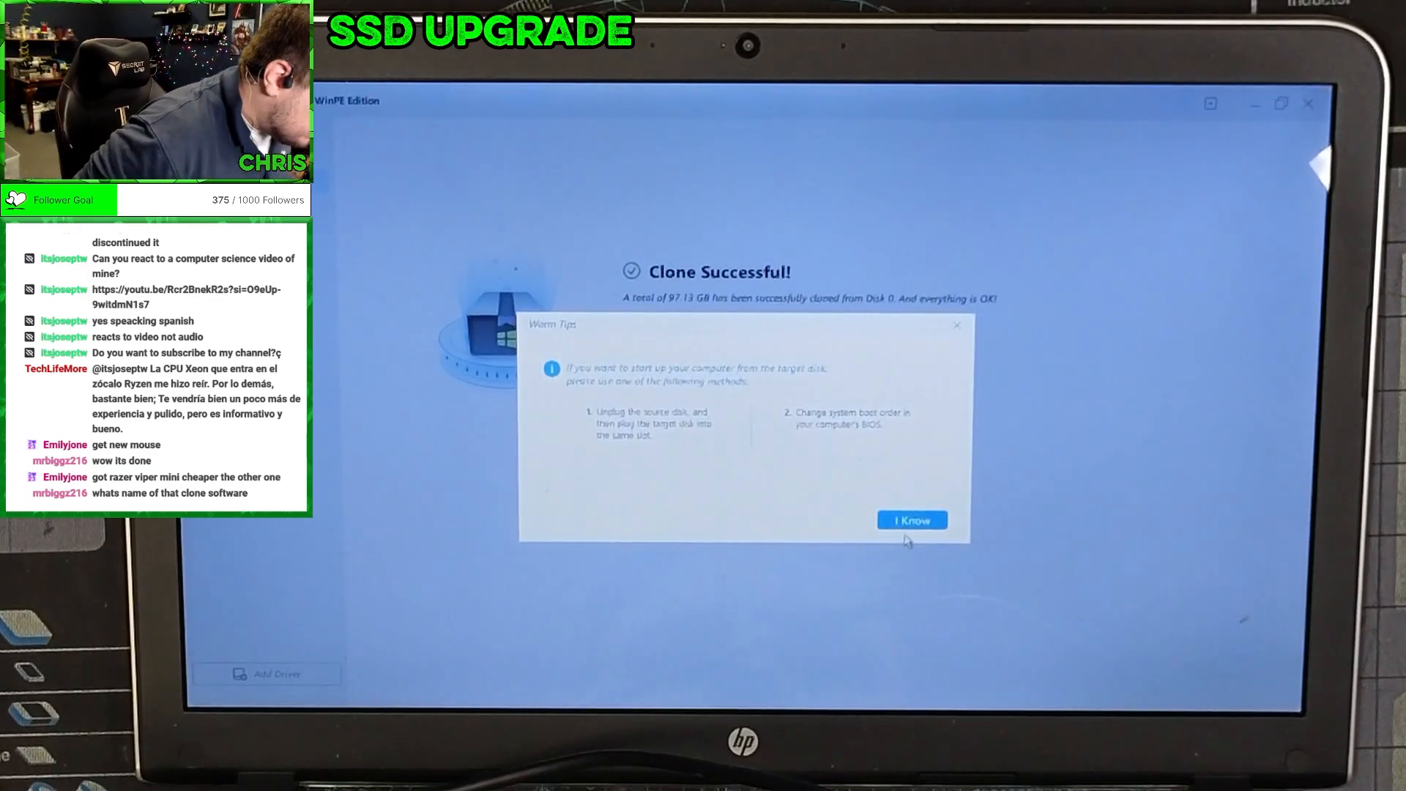
Step: Acknowledge the Warm Tips about booting from the target disk after the 97.13 GB clone
left_click(909, 520)
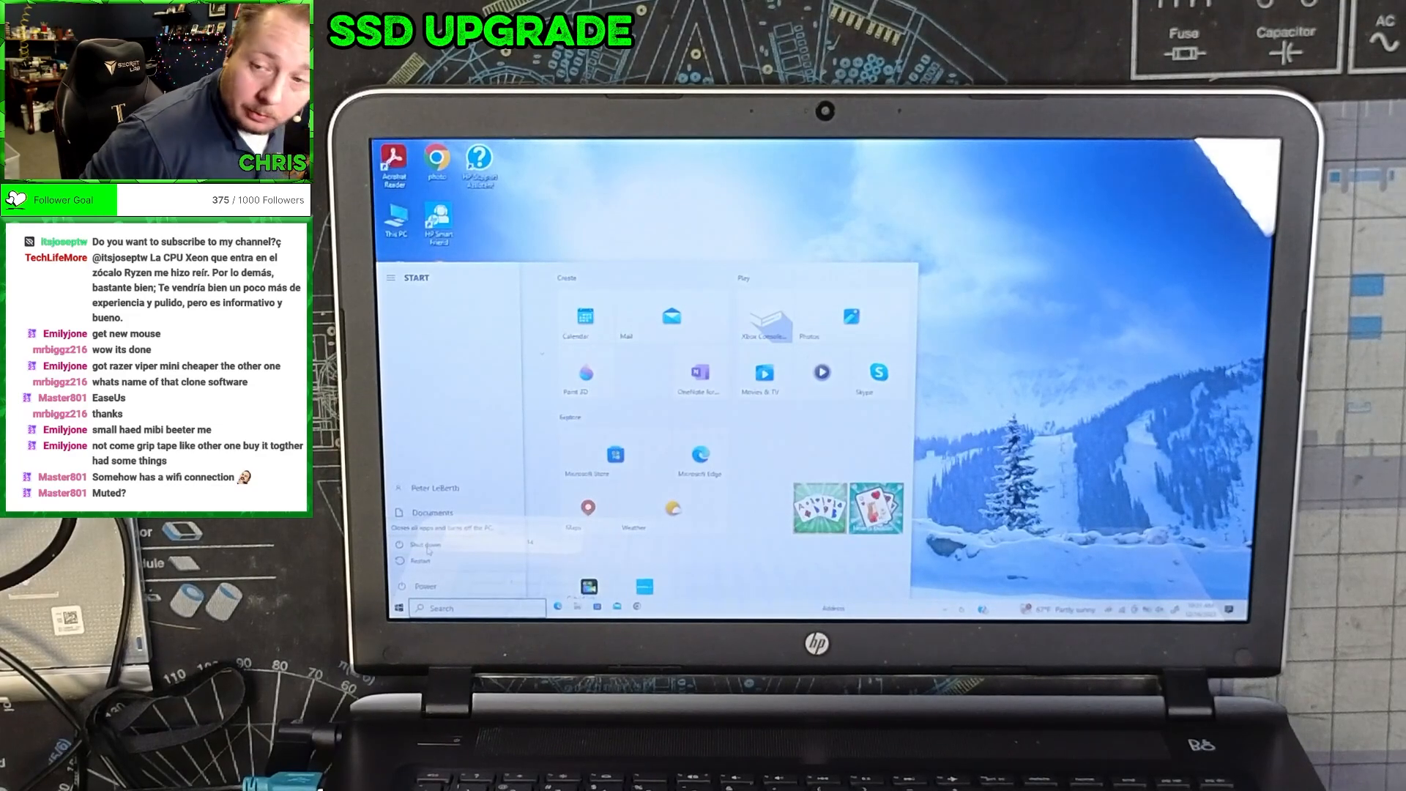
Step: Shut down the laptop from the Start menu's Power options
left_click(423, 544)
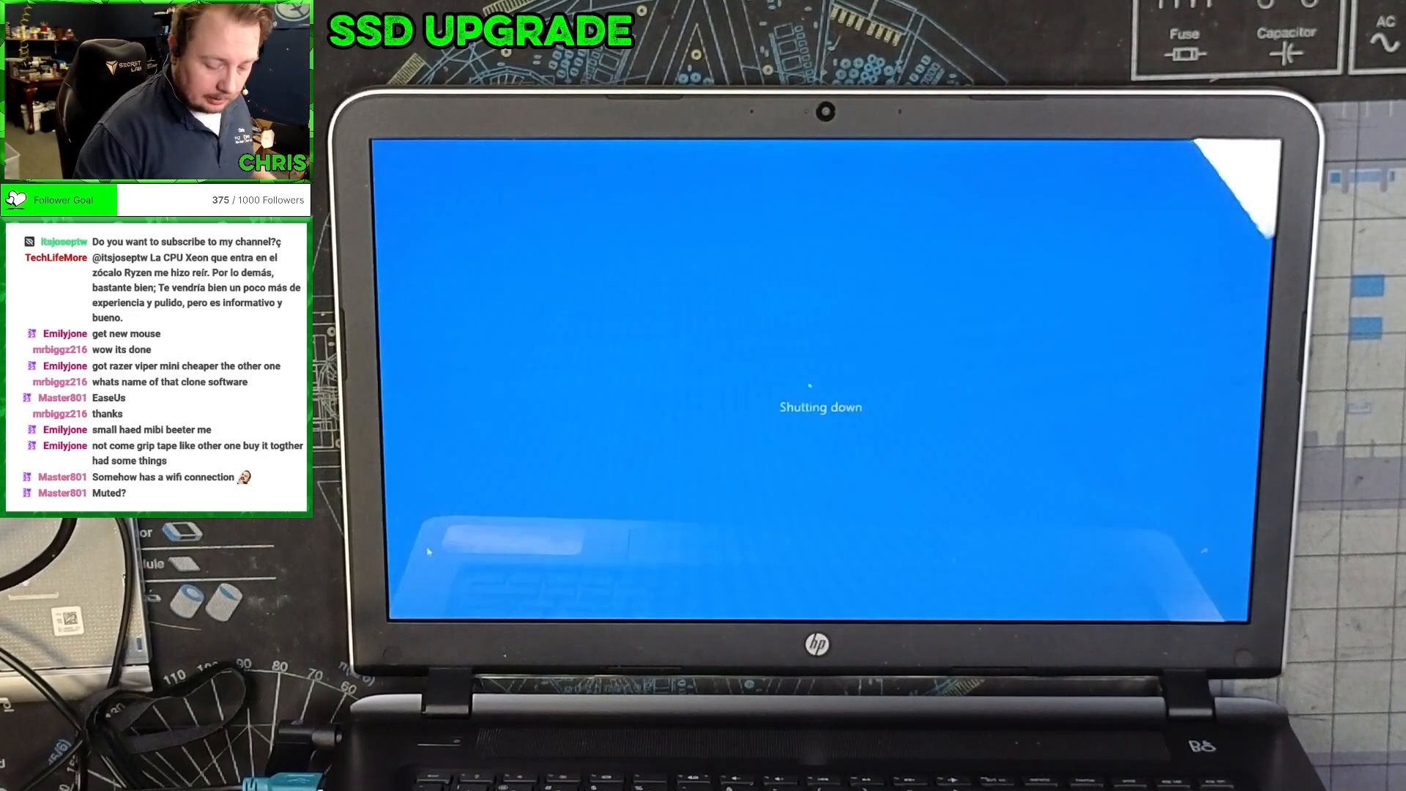